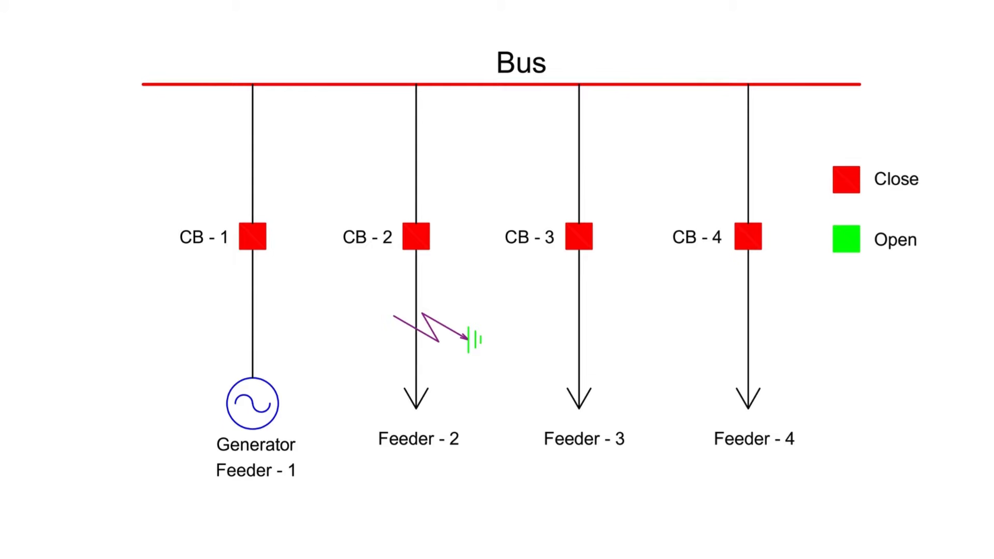
{"action": "left_click", "coordinate": [416, 237]}
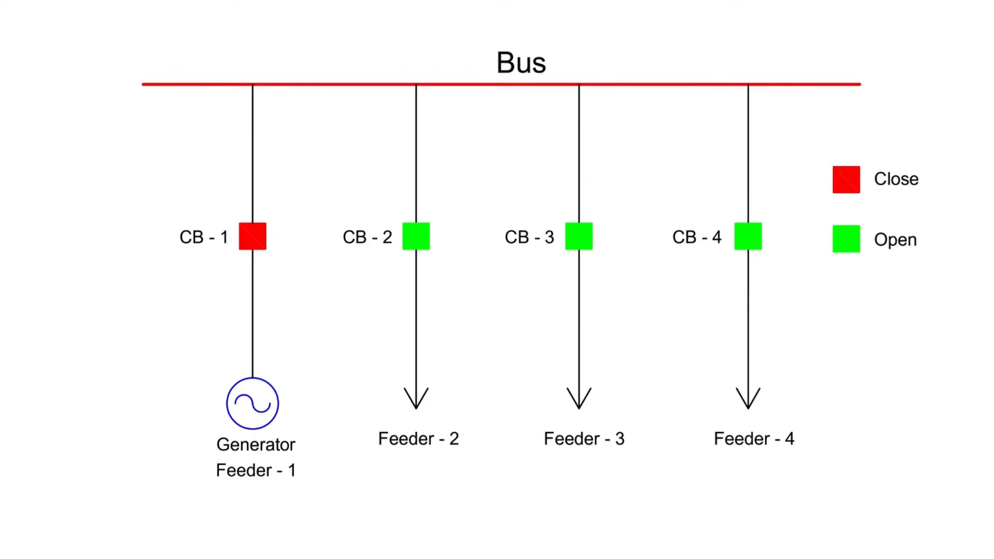
{"action": "left_click", "coordinate": [254, 236]}
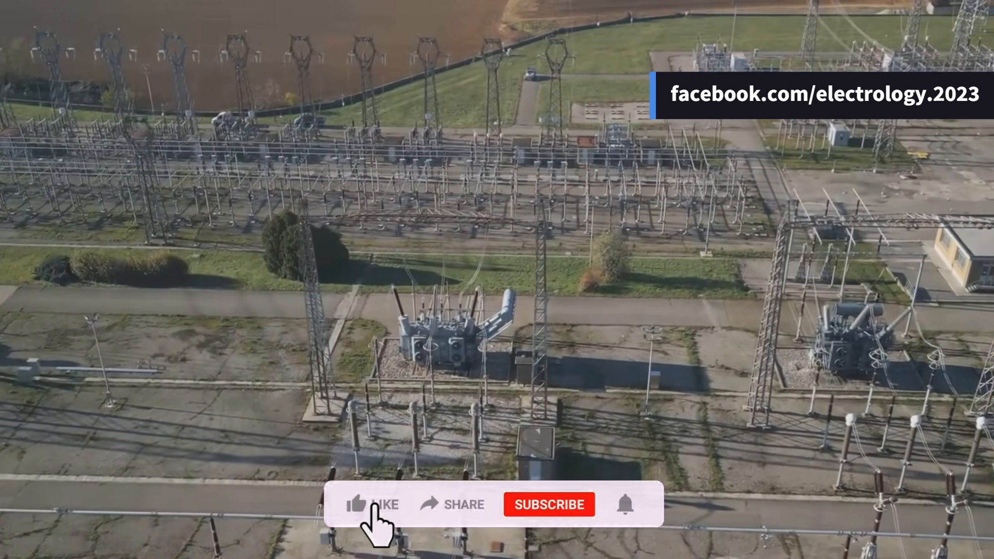
{"action": "left_click", "coordinate": [374, 504]}
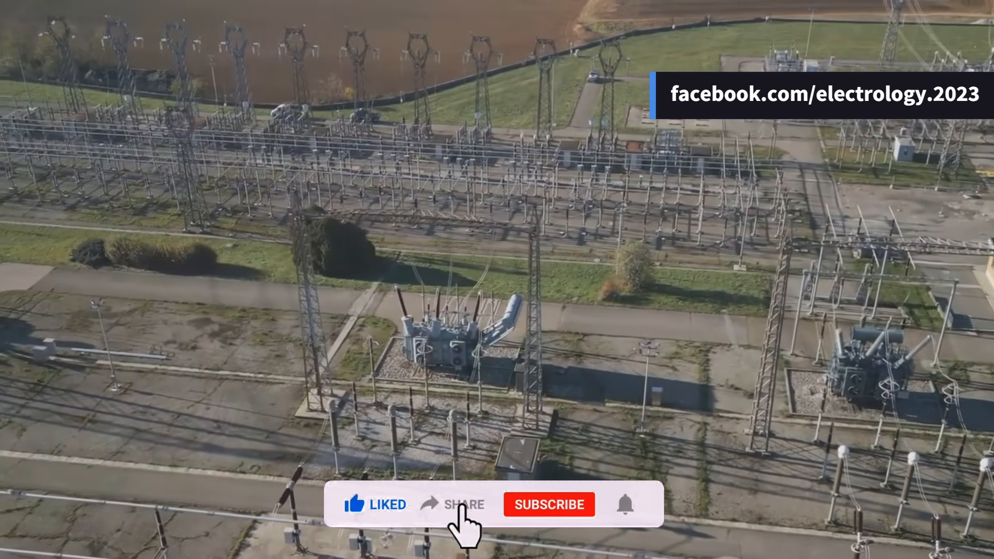
{"action": "left_click", "coordinate": [548, 504]}
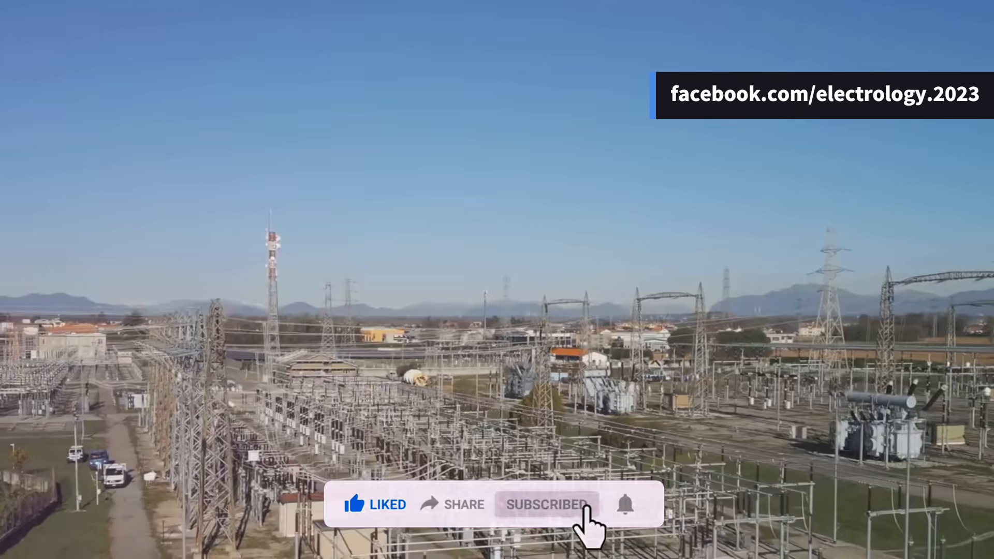